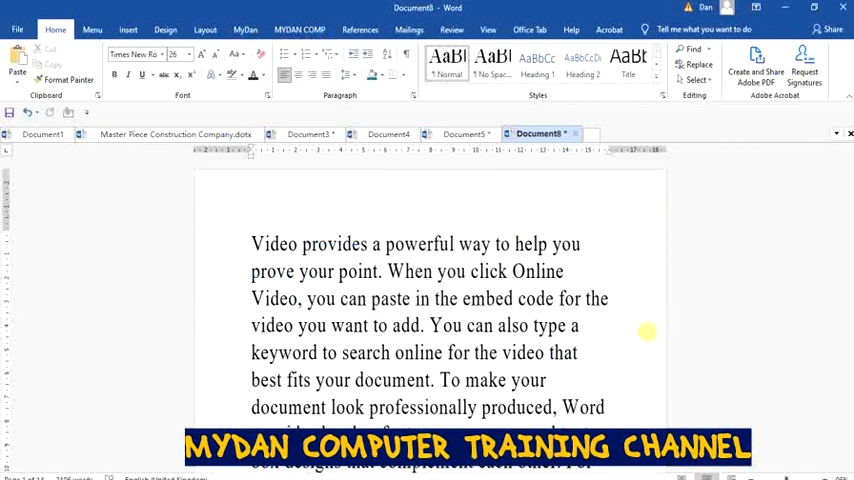
Step: Close the document to trigger the save prompt, then cancel to keep it open
left_click(464, 272)
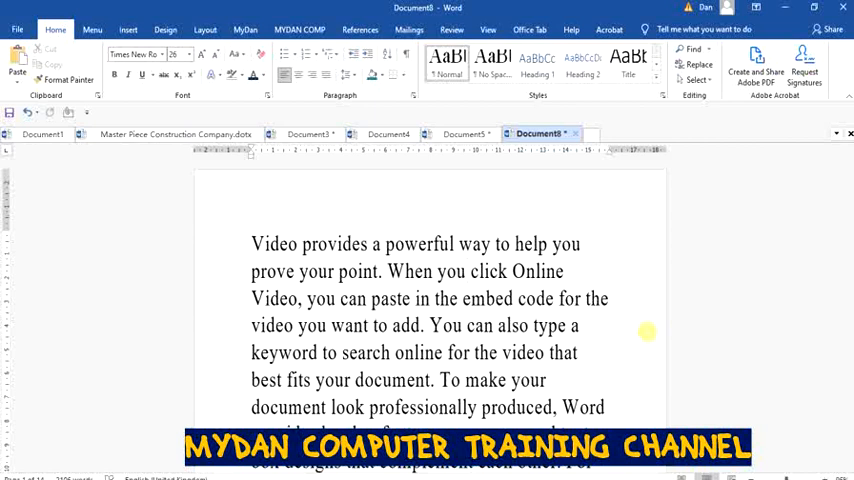
mouse_move(704, 324)
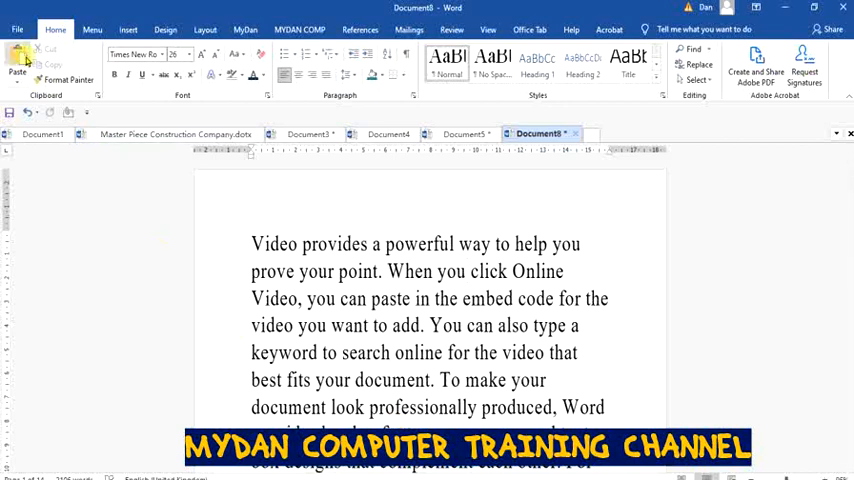
left_click(16, 28)
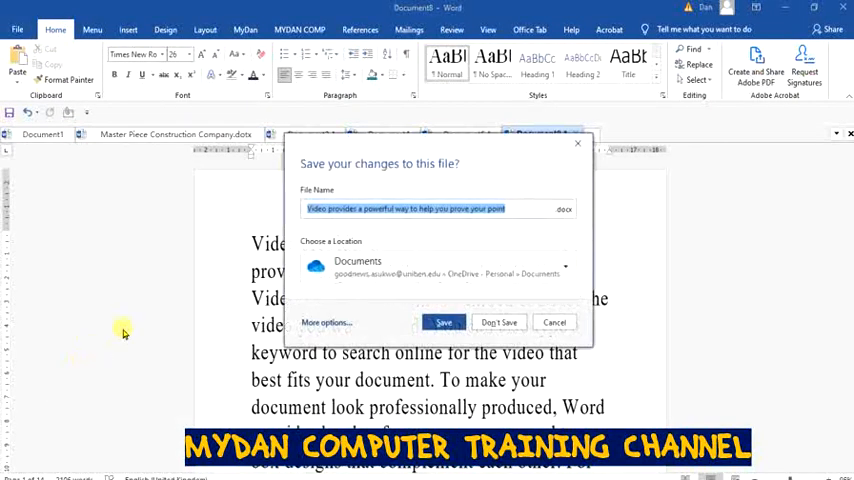
mouse_move(504, 312)
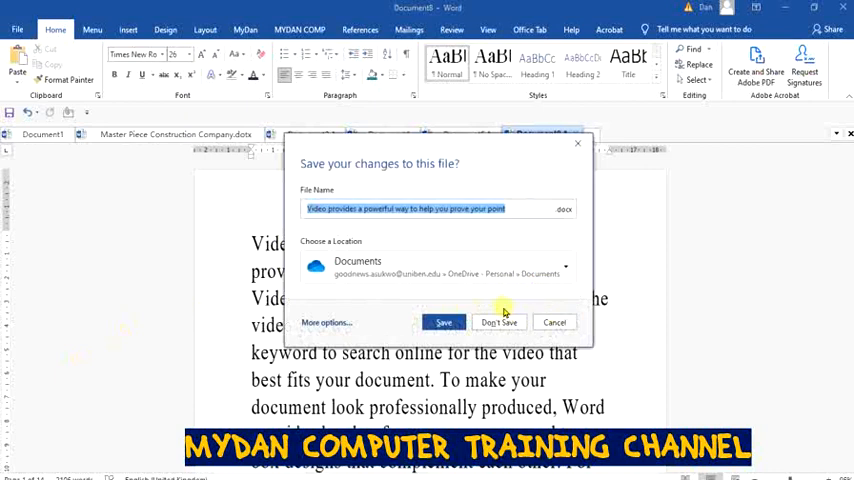
mouse_move(500, 322)
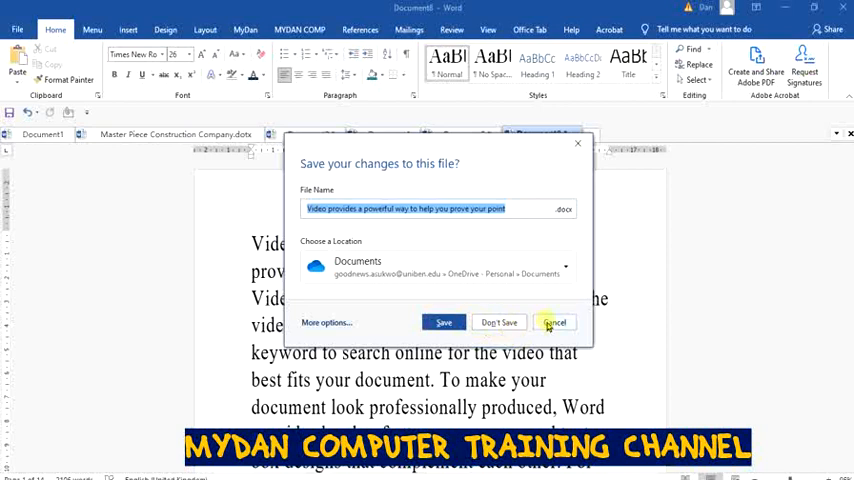
left_click(554, 322)
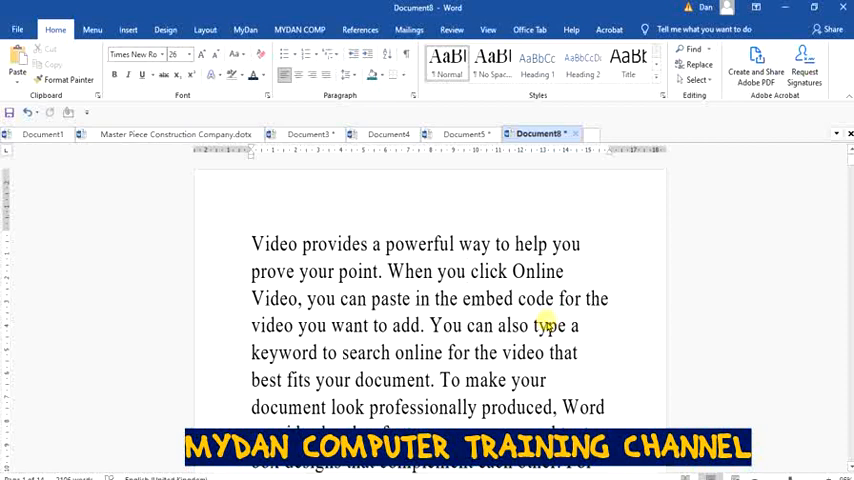
mouse_move(226, 190)
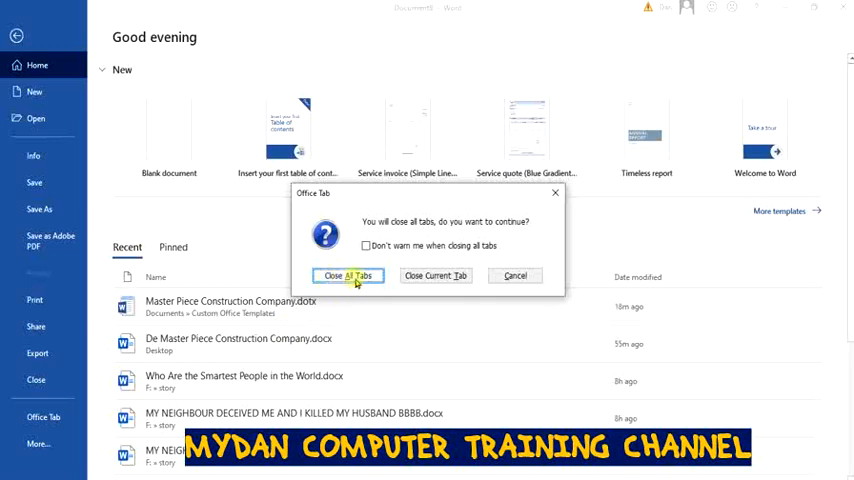
mouse_move(436, 276)
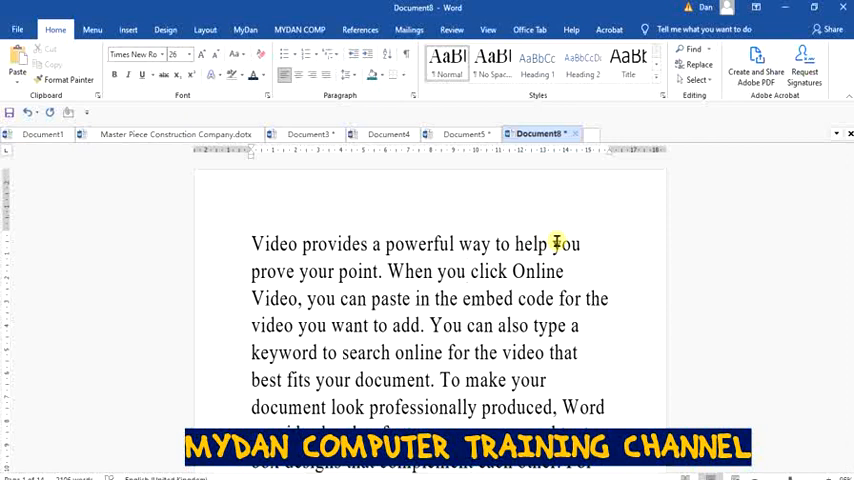
Step: Close the untitled document again and answer the save prompt, leaving Document5 on screen
left_click(466, 272)
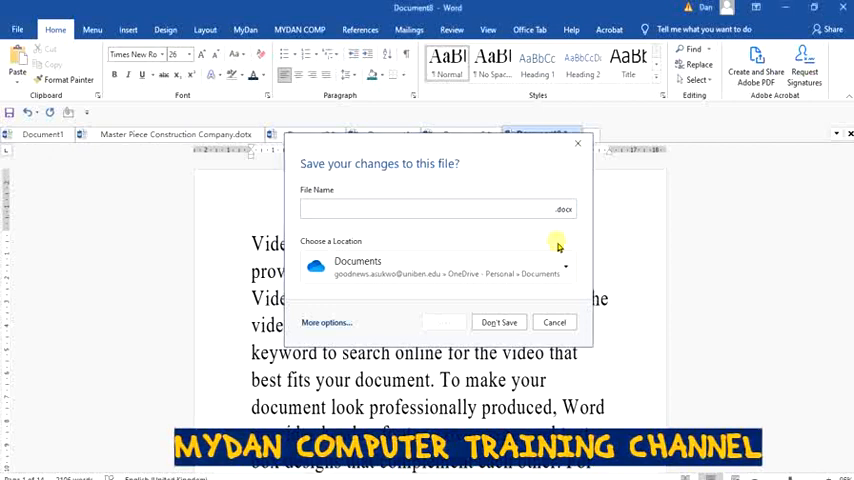
left_click(500, 322)
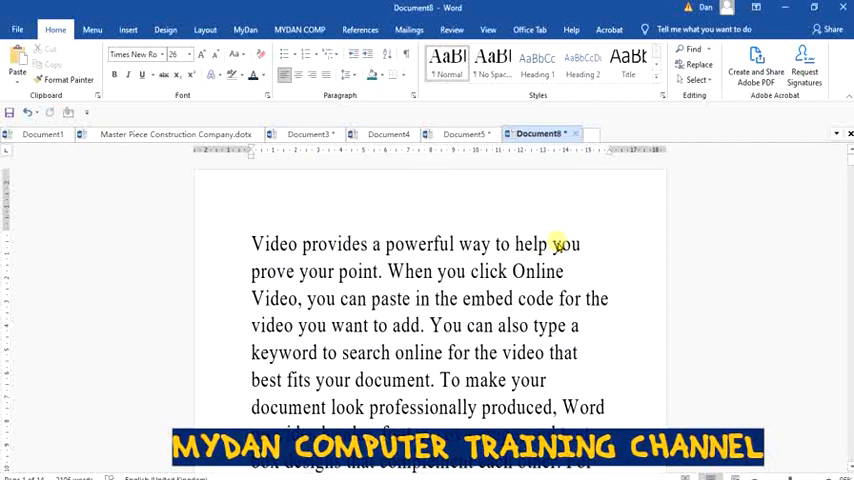
left_click(468, 272)
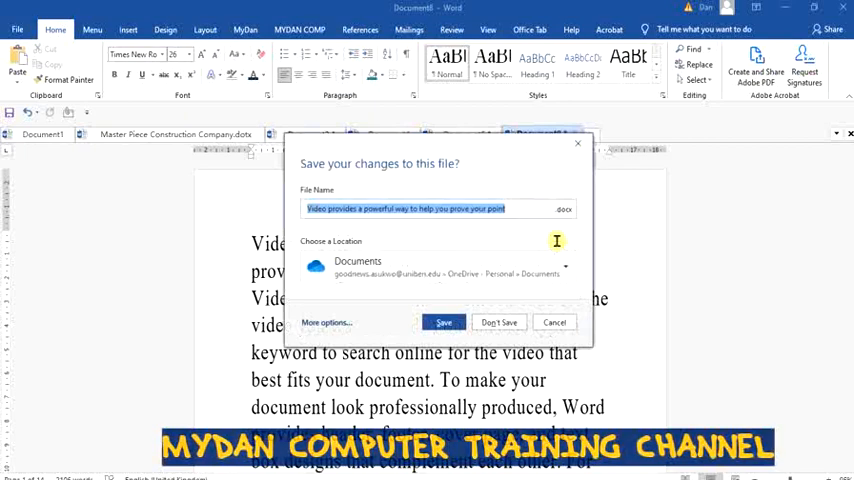
left_click(498, 322)
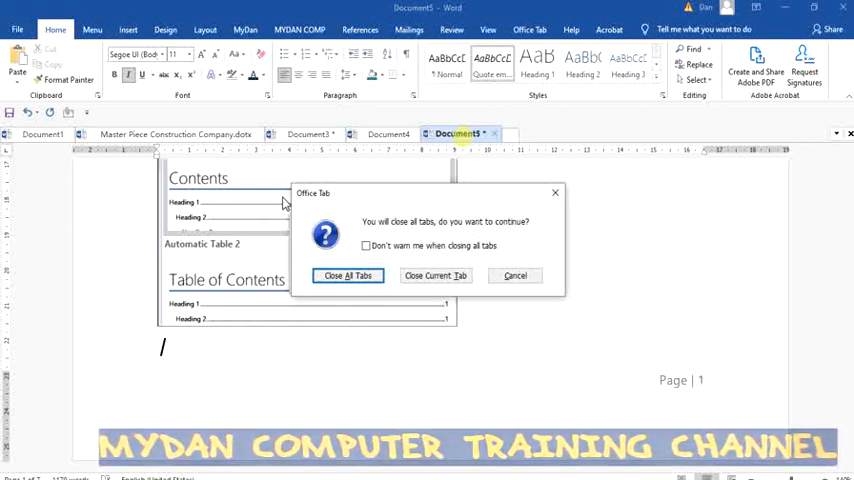
left_click(514, 276)
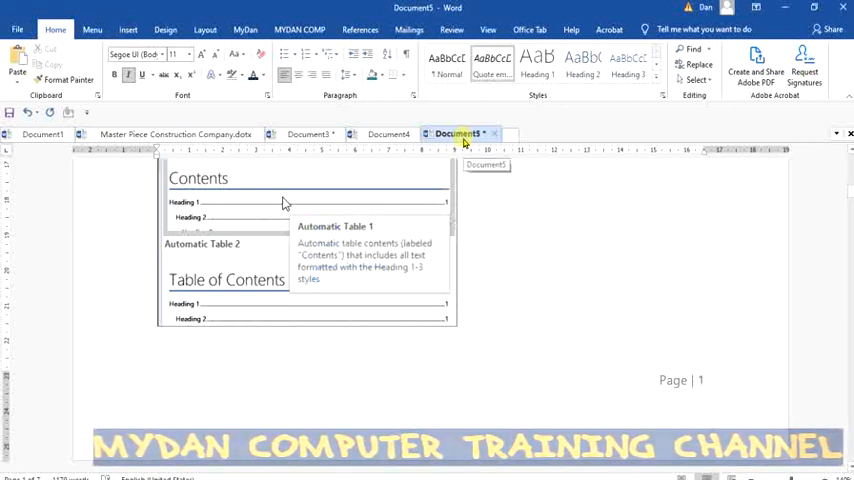